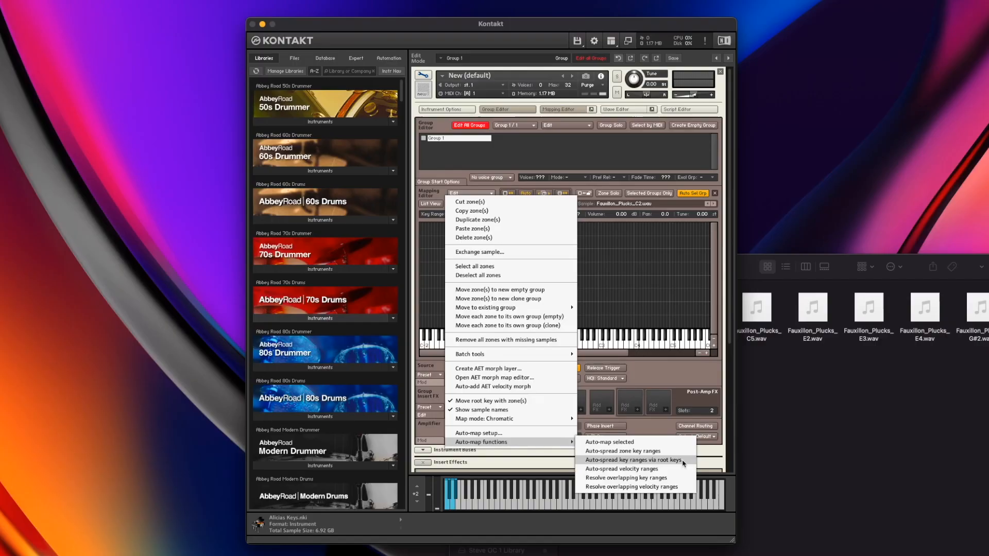
# Auto-spread the Fauxillon pluck zones' key ranges around their root keys
pyautogui.click(635, 460)
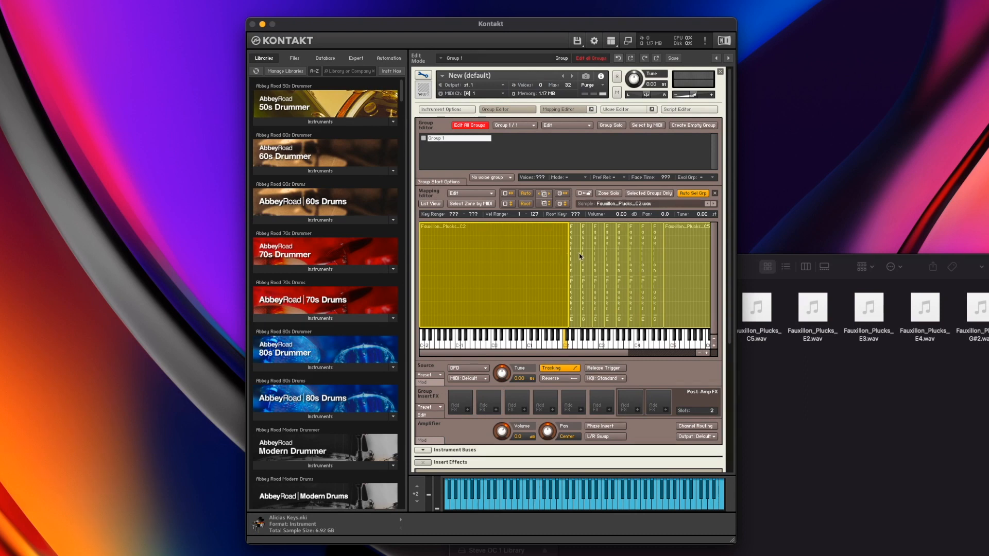
pyautogui.moveTo(604, 246)
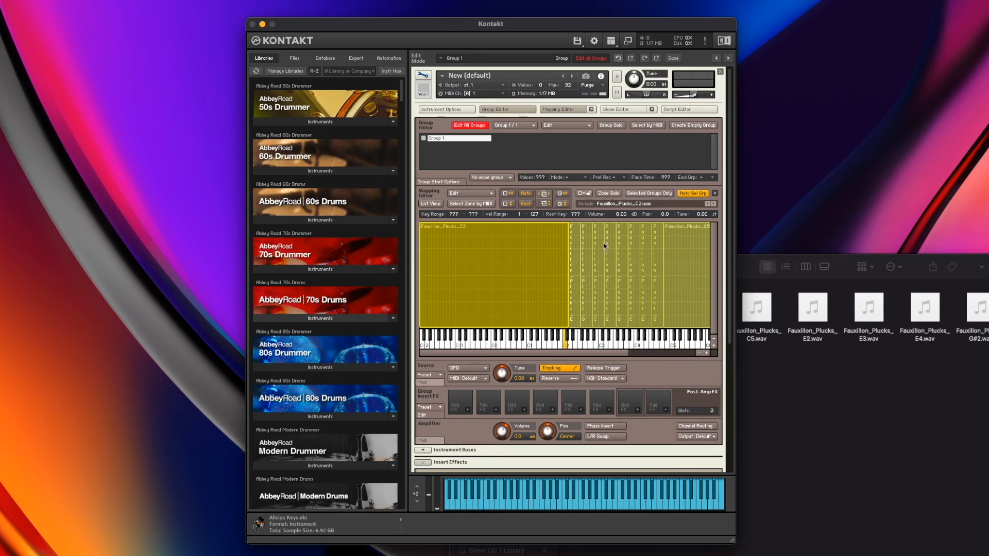
pyautogui.moveTo(580, 269)
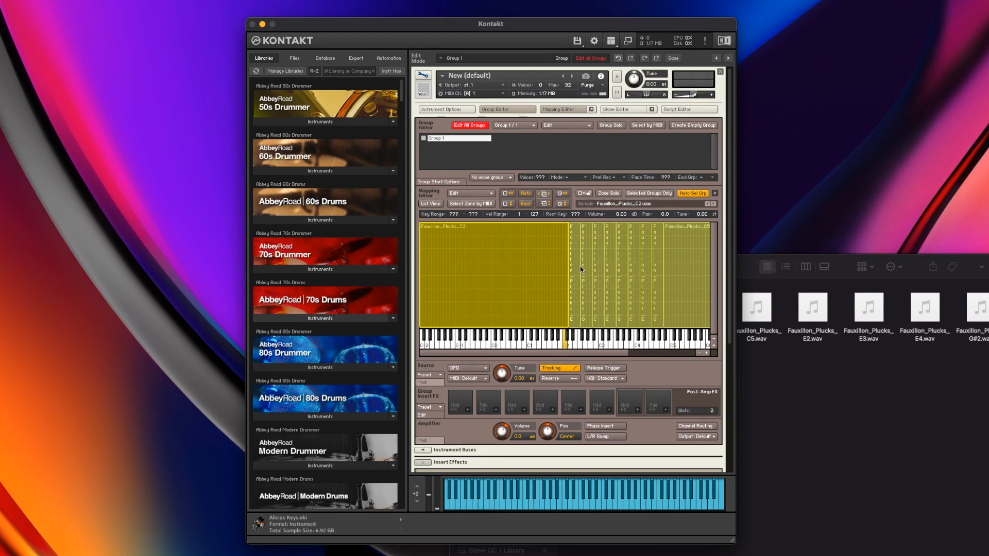
pyautogui.moveTo(559, 355)
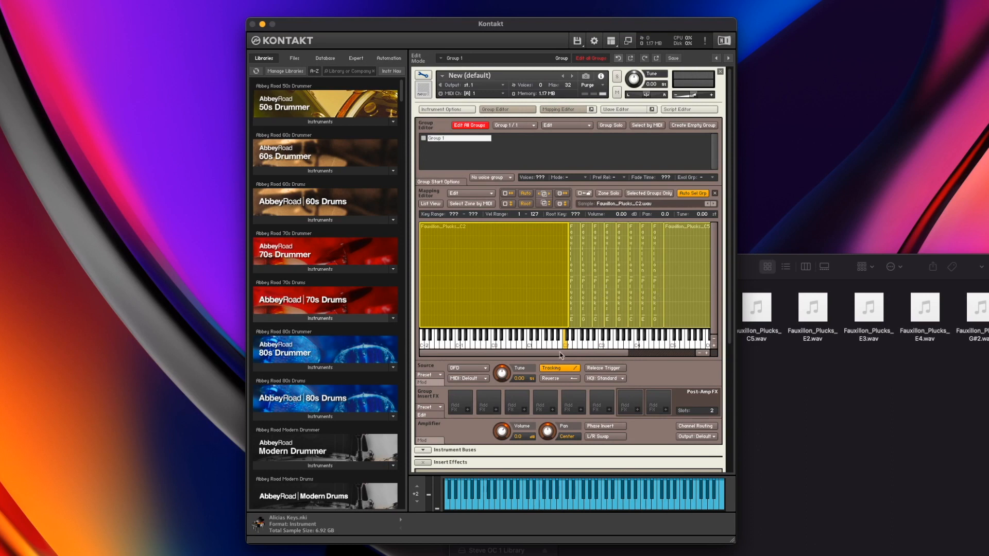
pyautogui.moveTo(480, 261)
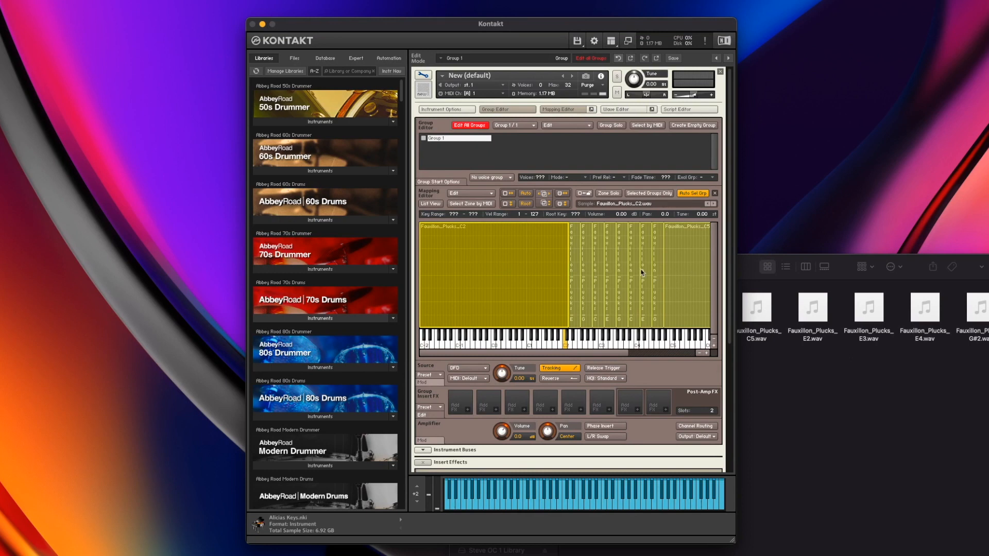
pyautogui.moveTo(614, 253)
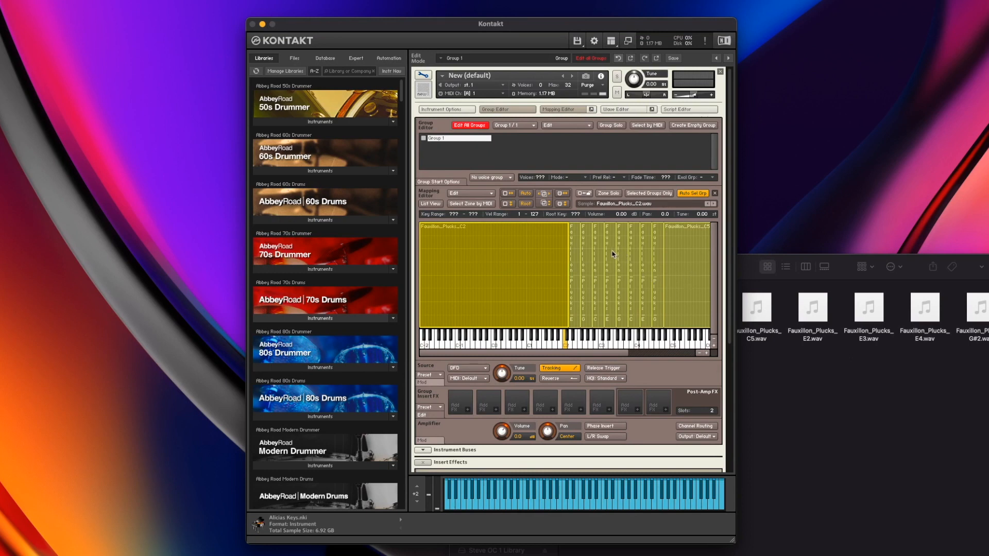
# Deselect all zones and select only the lowest C2 pluck zone
pyautogui.click(468, 193)
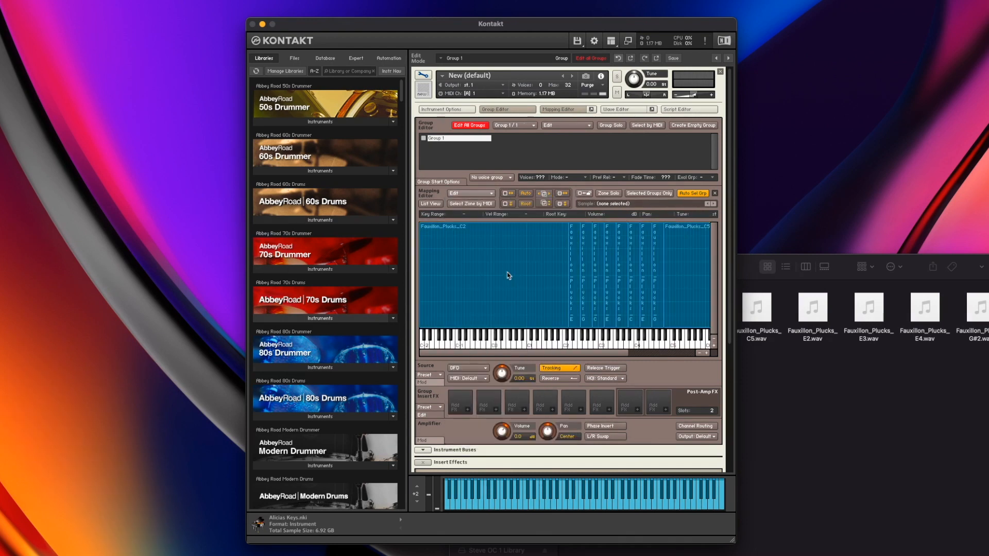
pyautogui.click(492, 276)
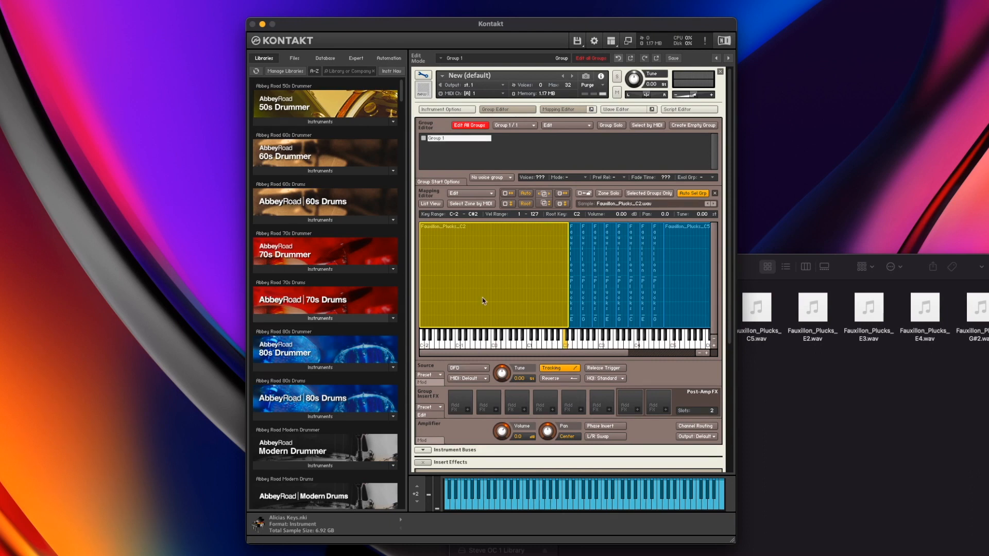
pyautogui.moveTo(419, 277)
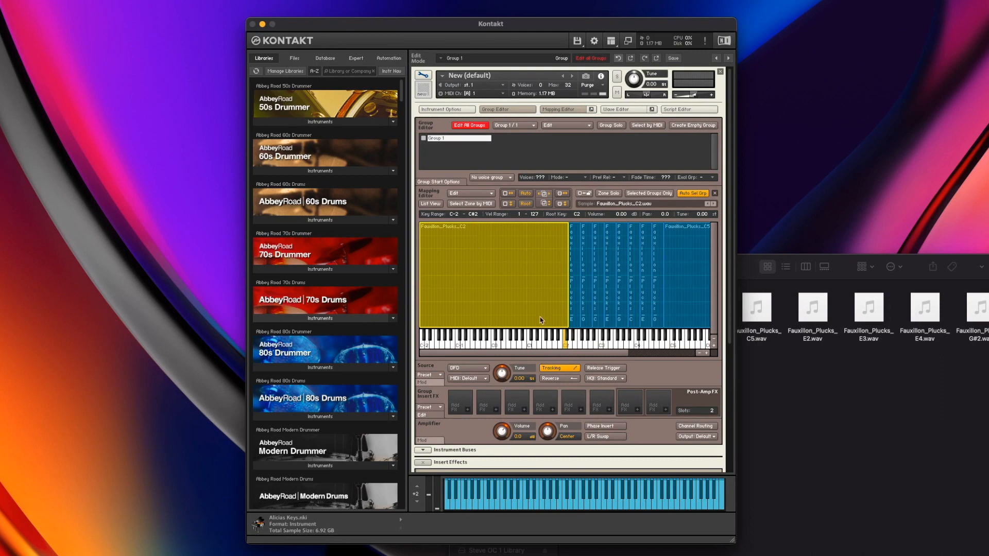
pyautogui.moveTo(421, 282)
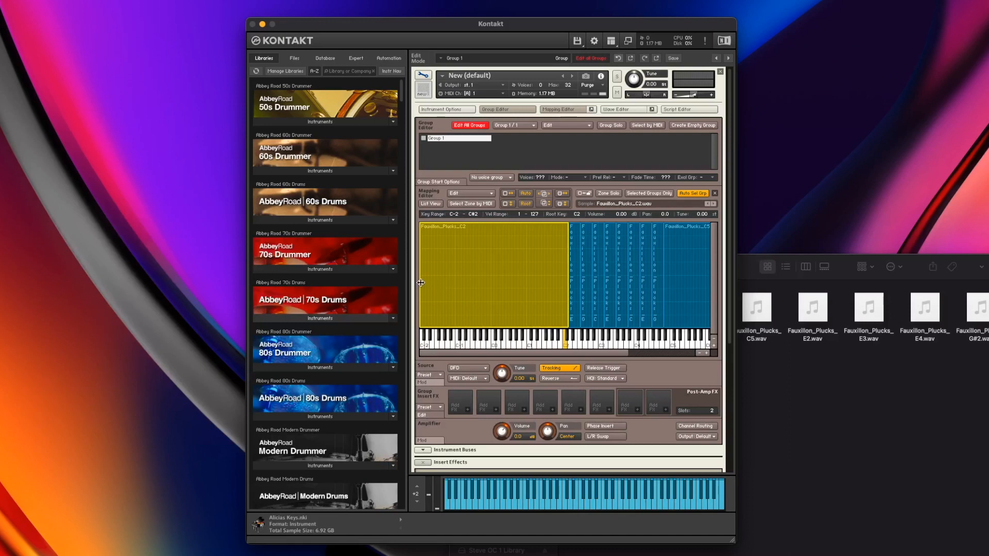
# Trim the C2 zone's bottom edge up to C2
pyautogui.moveTo(420, 283); pyautogui.dragTo(559, 284)
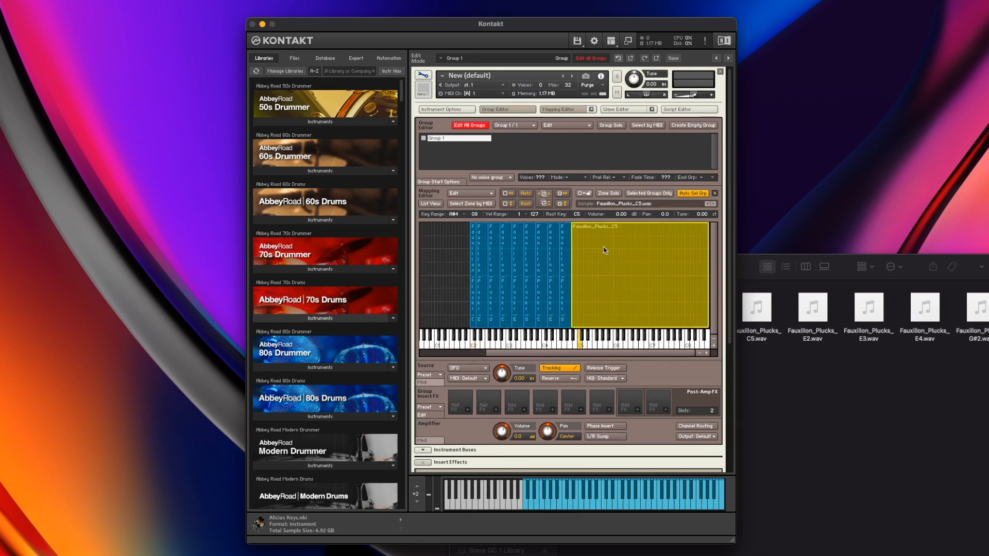
pyautogui.moveTo(590, 276)
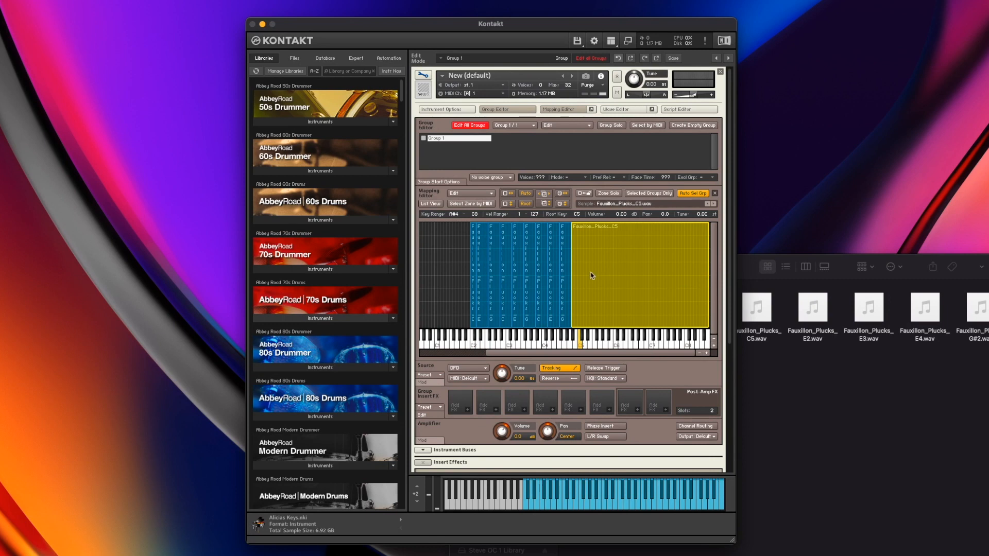